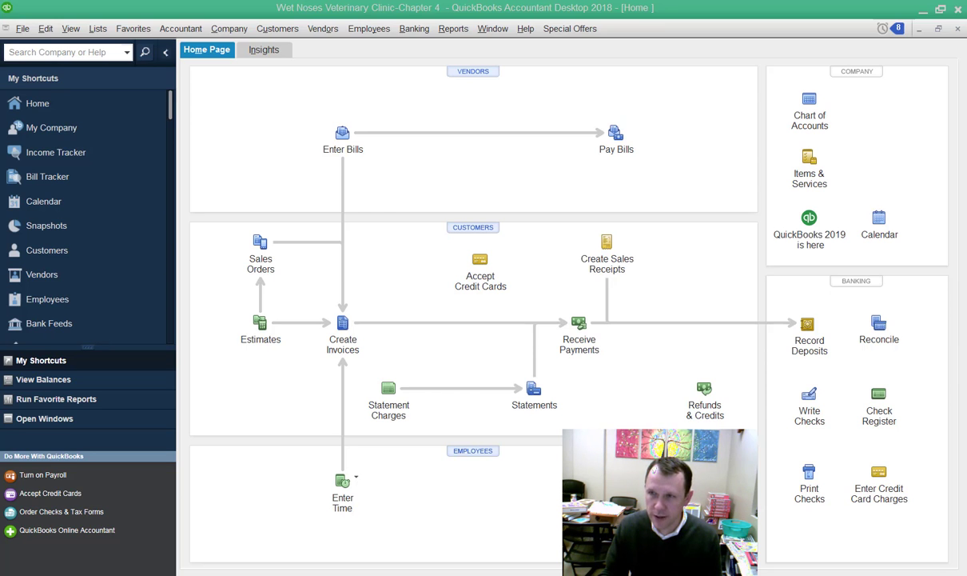
mouse_move(557, 178)
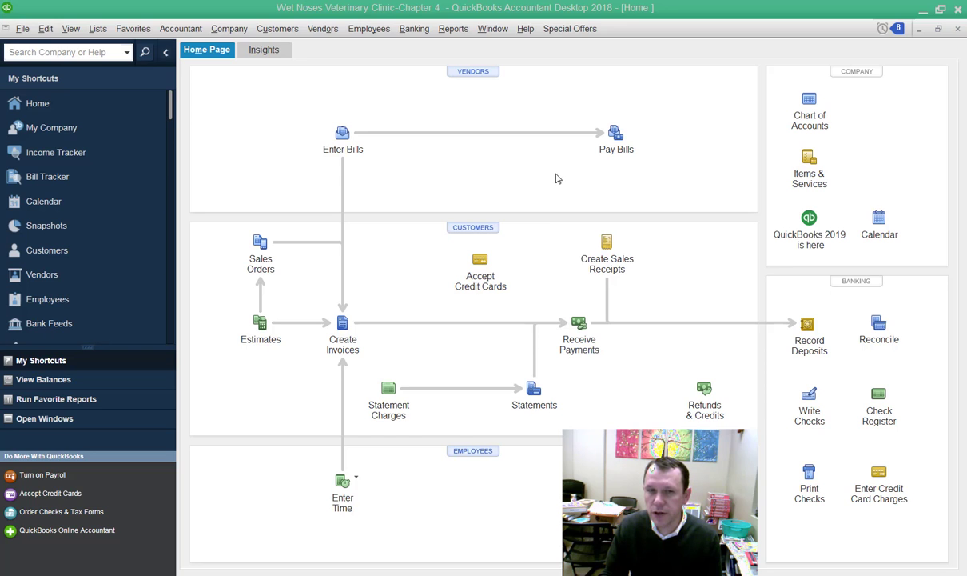
mouse_move(568, 315)
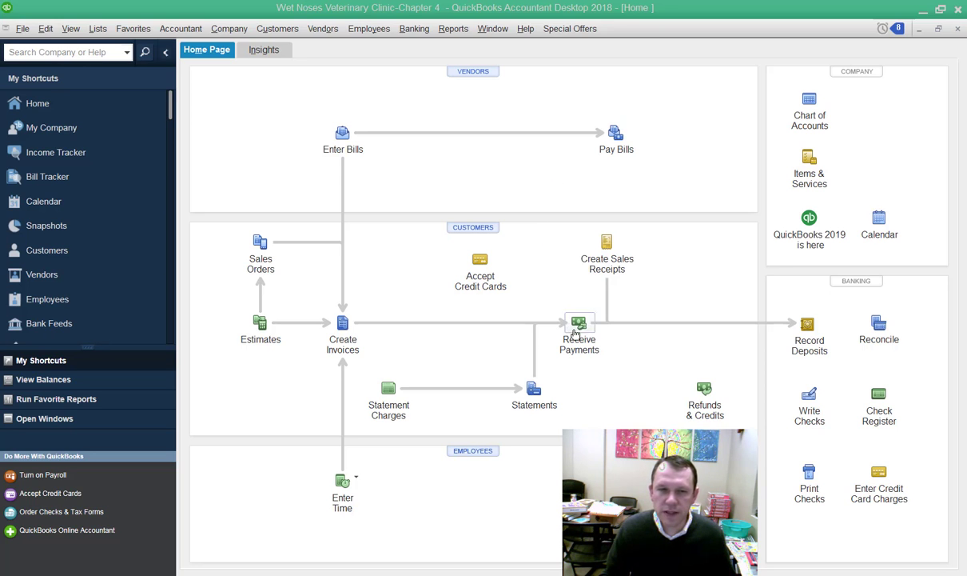
mouse_move(578, 328)
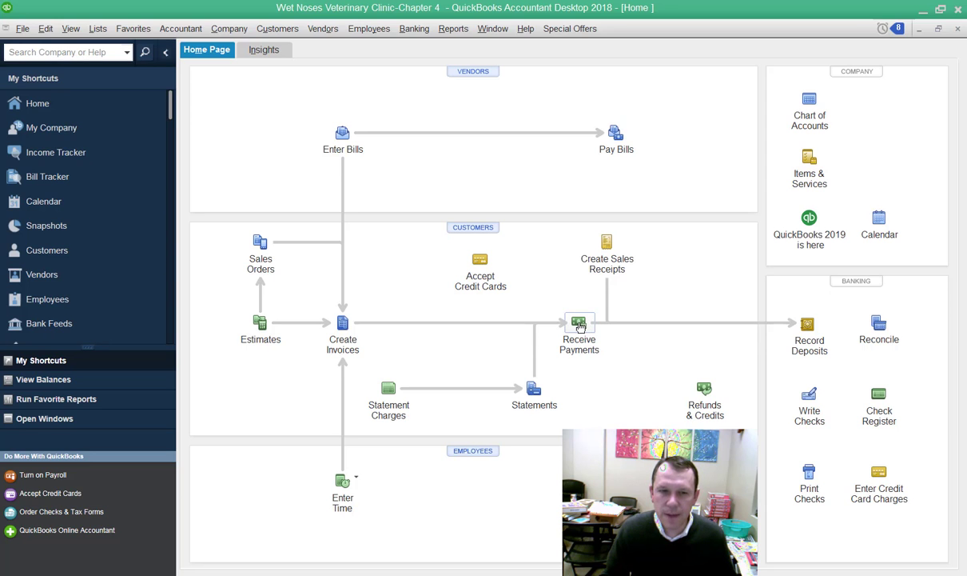
left_click(579, 323)
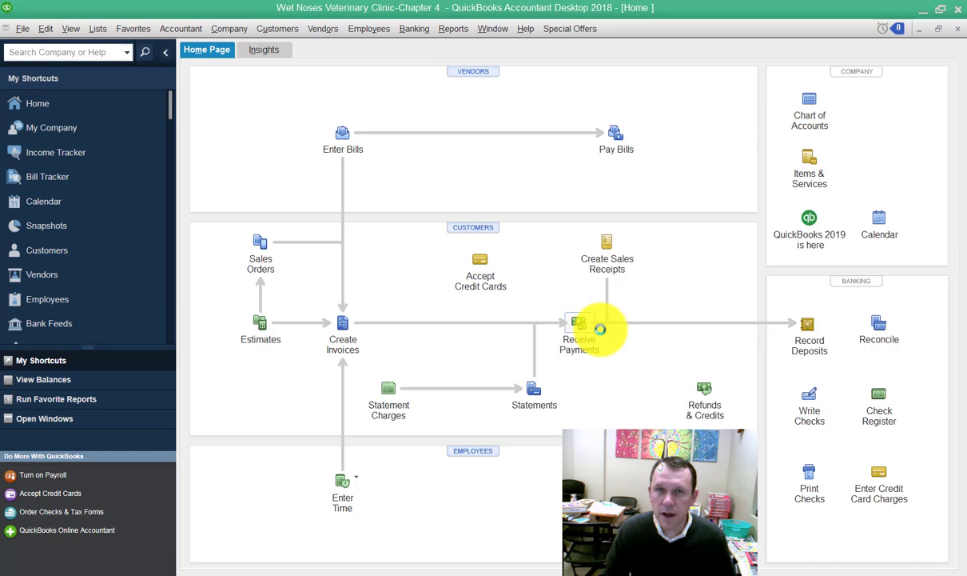
left_click(579, 328)
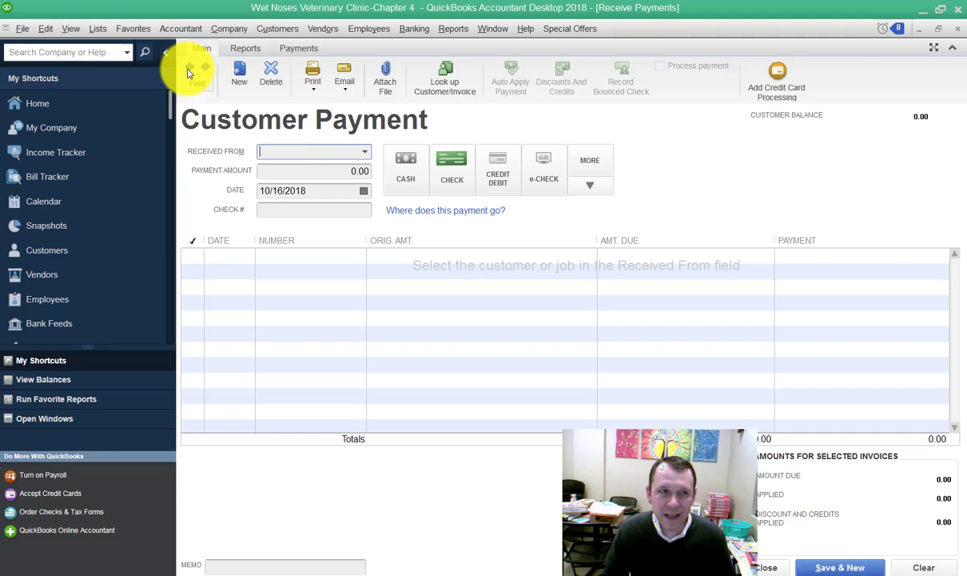
mouse_move(190, 71)
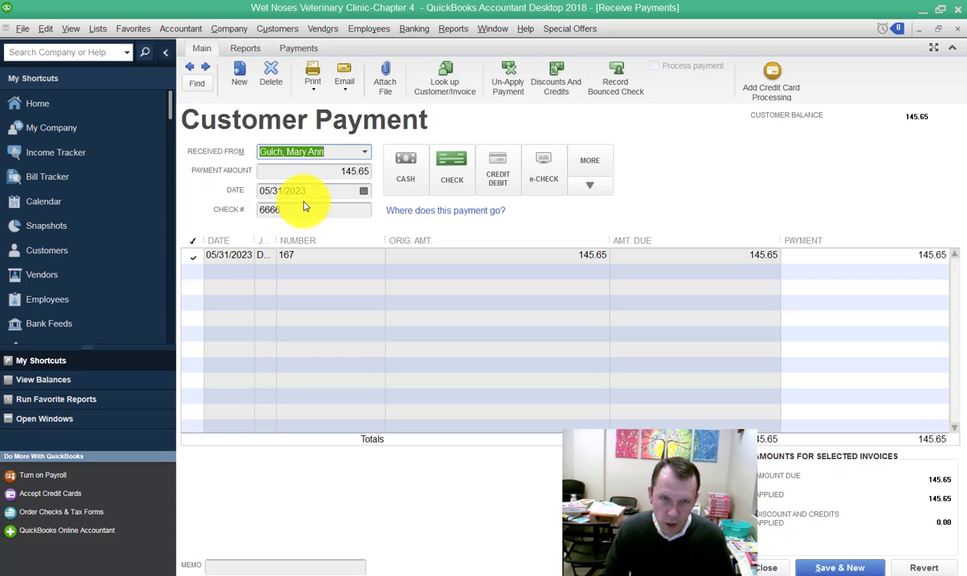
mouse_move(616, 80)
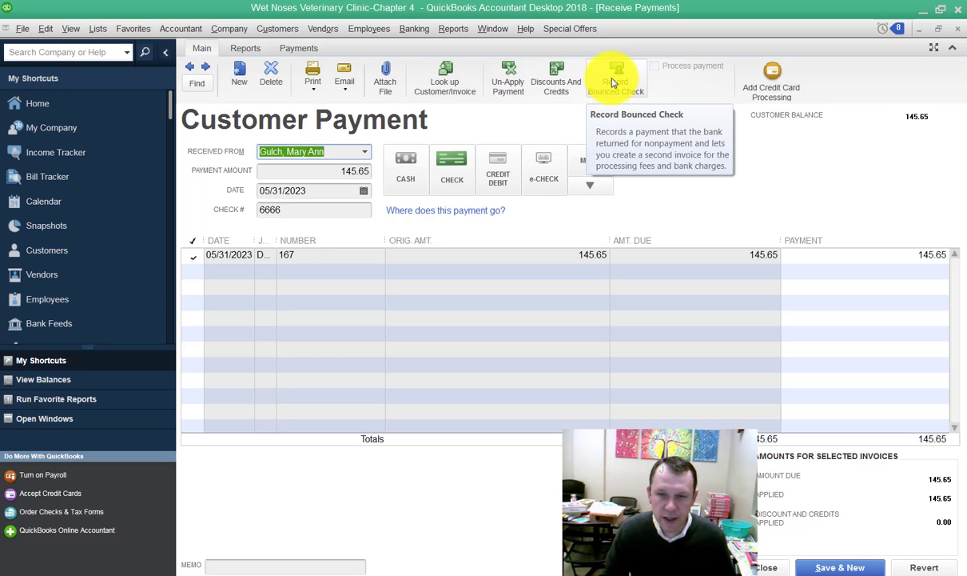
- Record the check as bounced with a 25.00 bank fee dated 06/06/2023
left_click(616, 76)
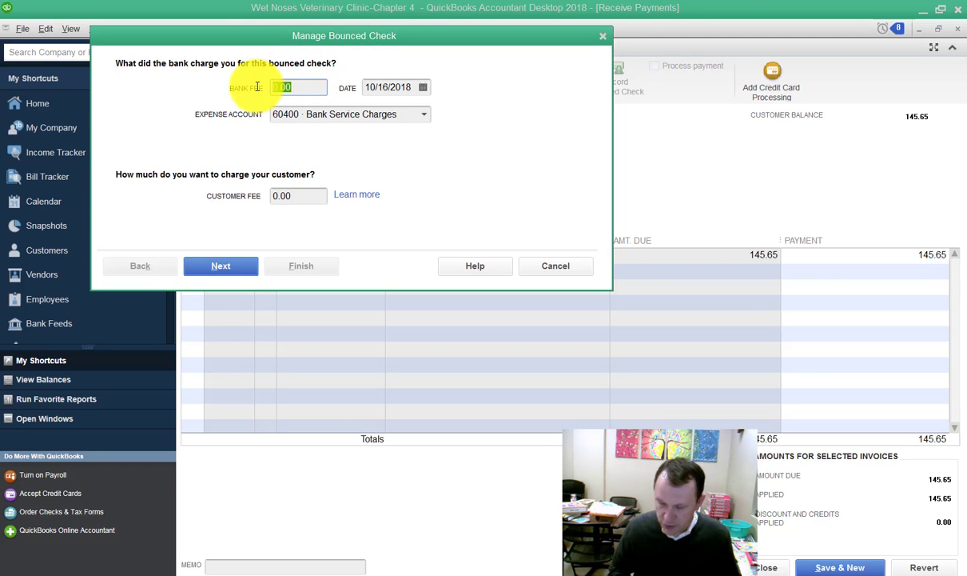
type("25")
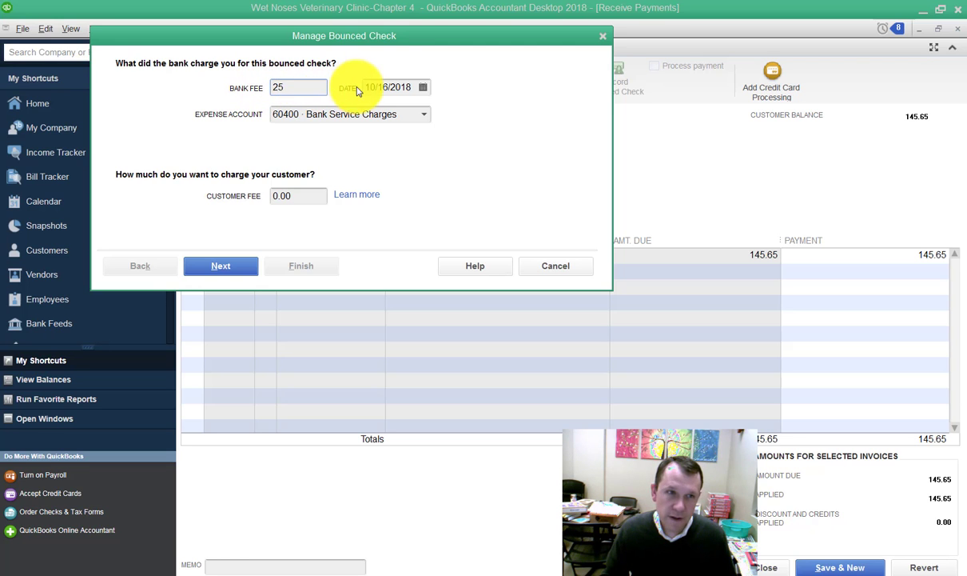
left_click(392, 87)
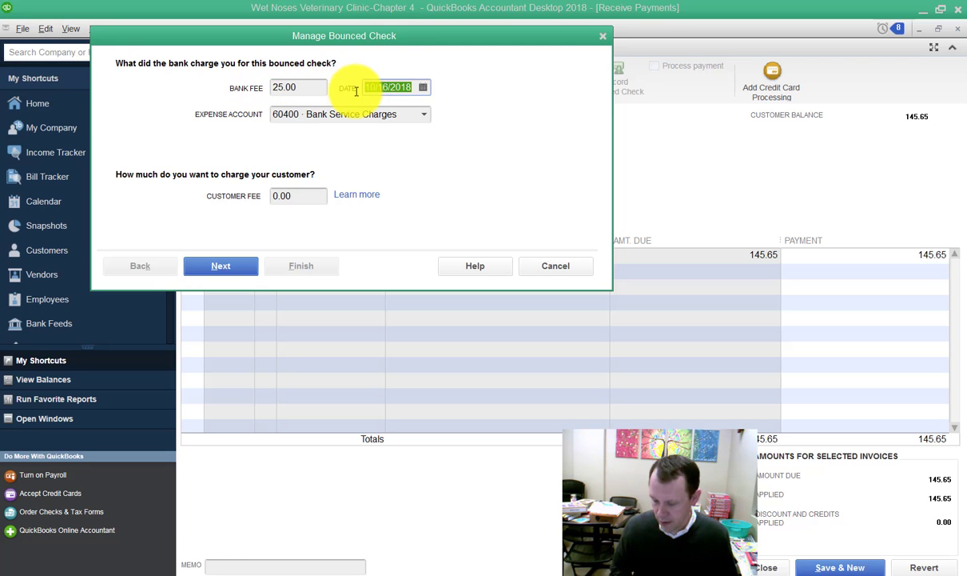
type("0606")
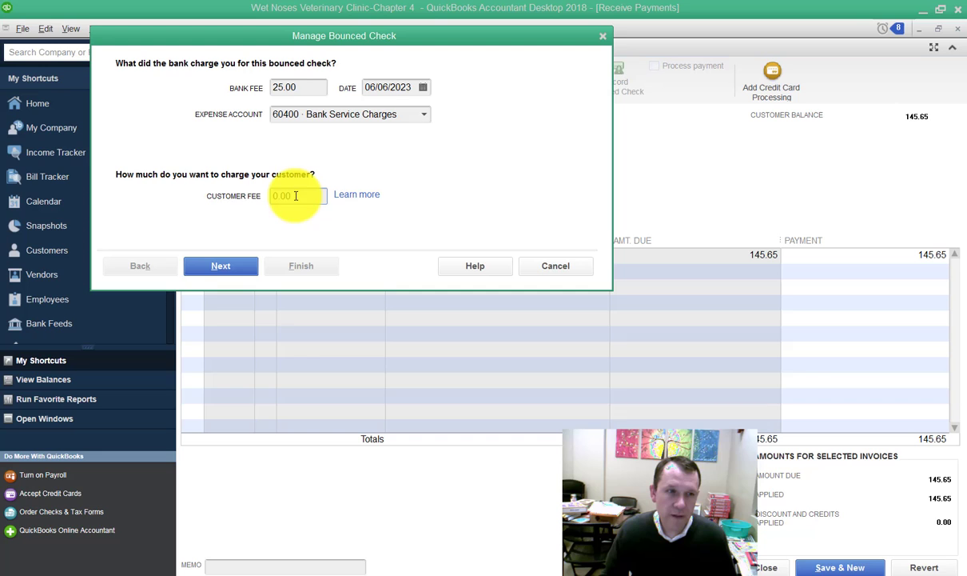
- Enter a 45.00 customer fee and continue to the Bounced Check Summary
left_click(297, 195)
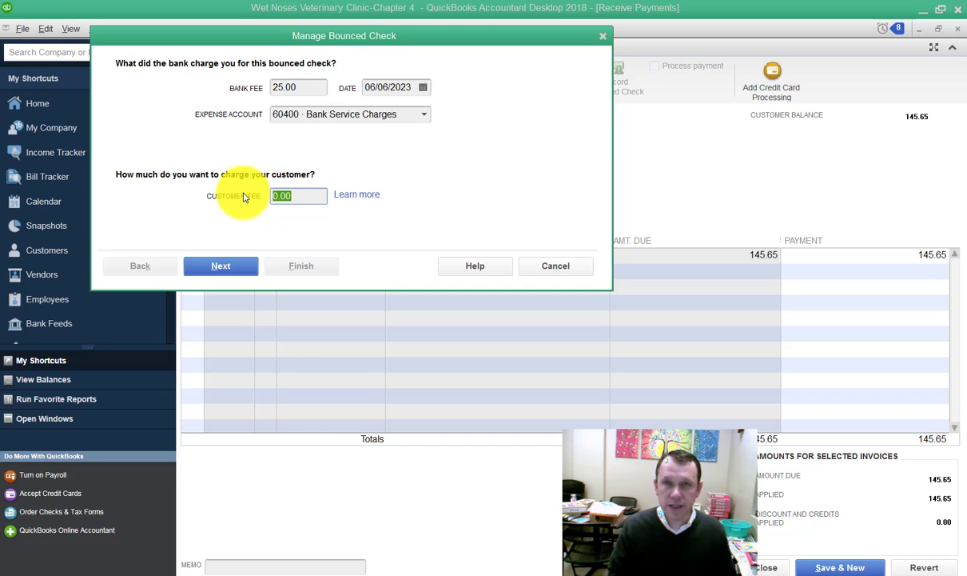
mouse_move(246, 197)
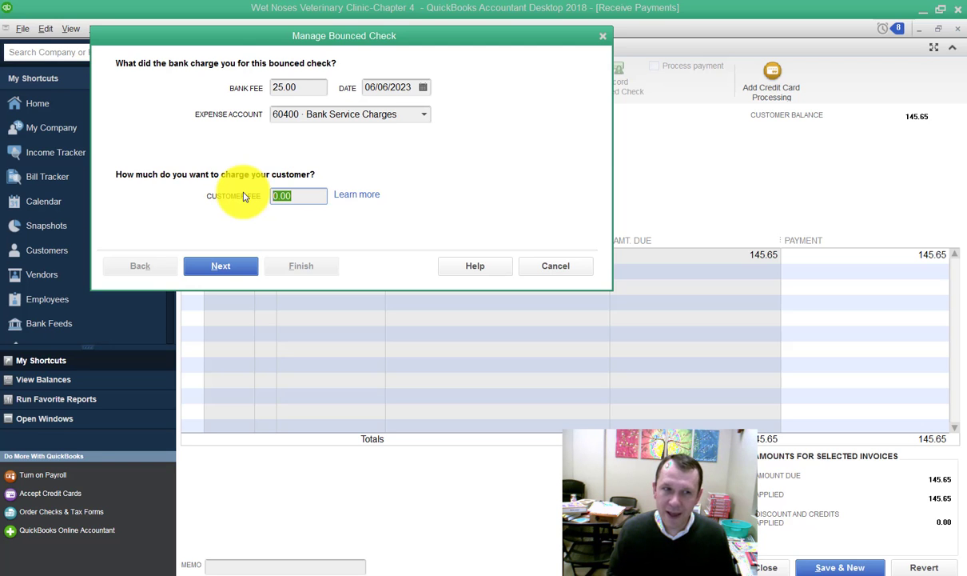
type("45")
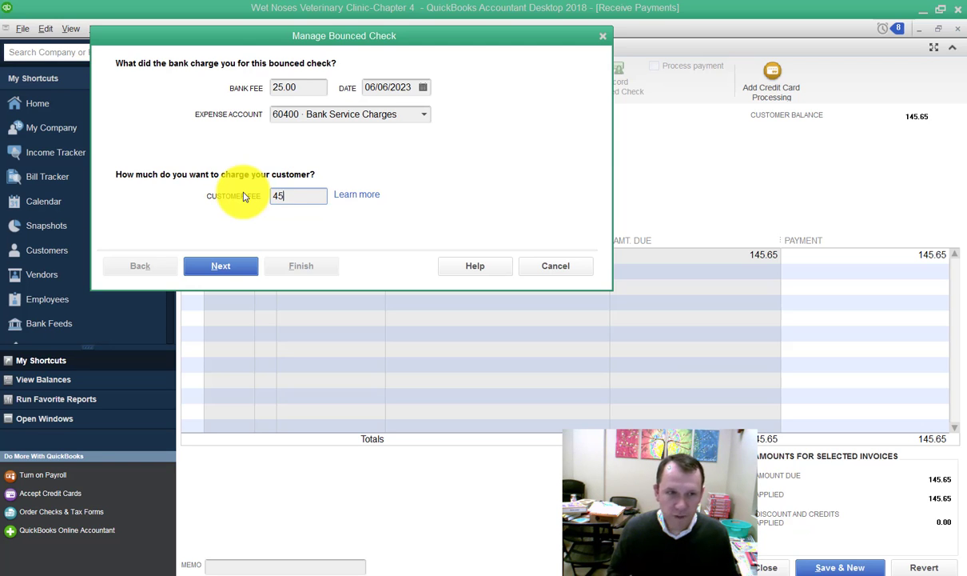
mouse_move(464, 168)
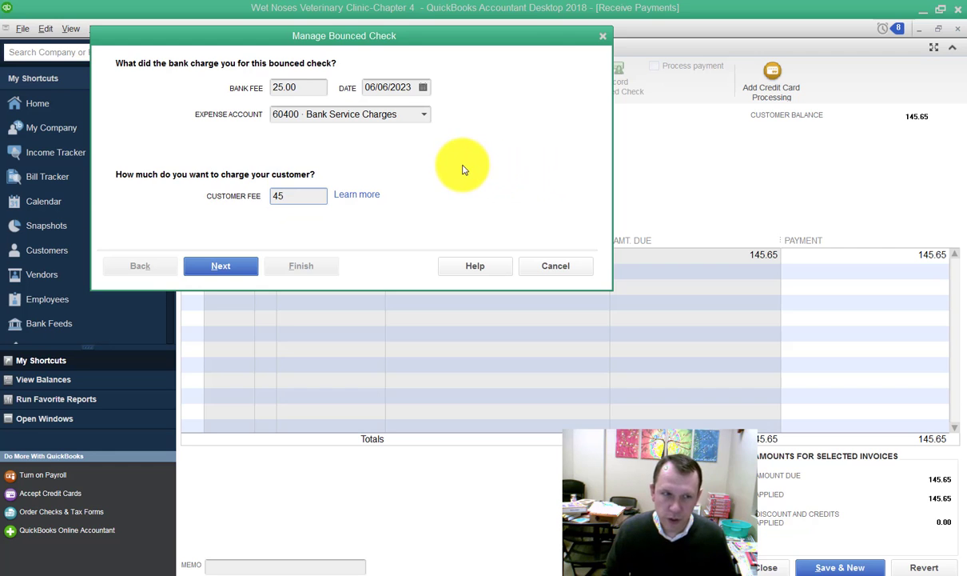
mouse_move(211, 239)
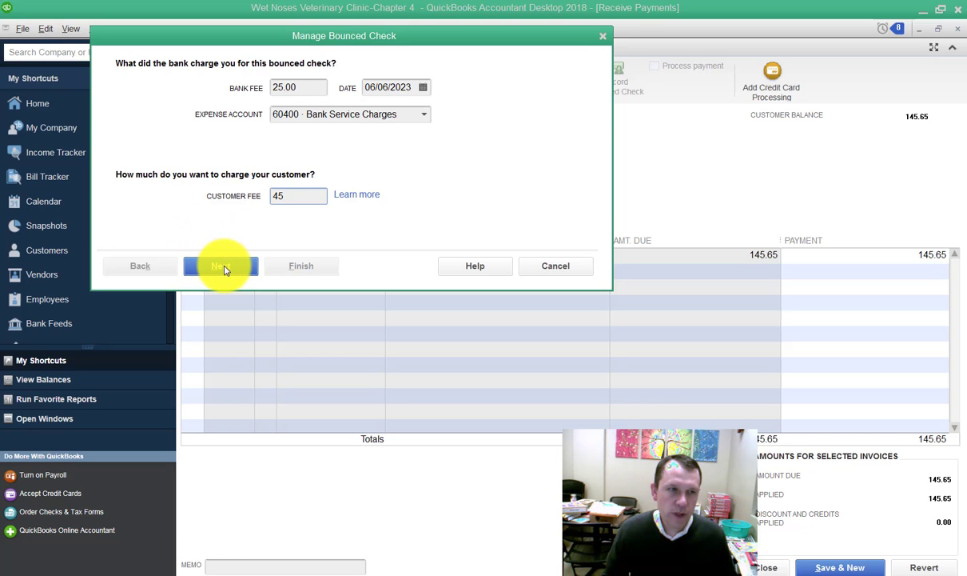
left_click(221, 265)
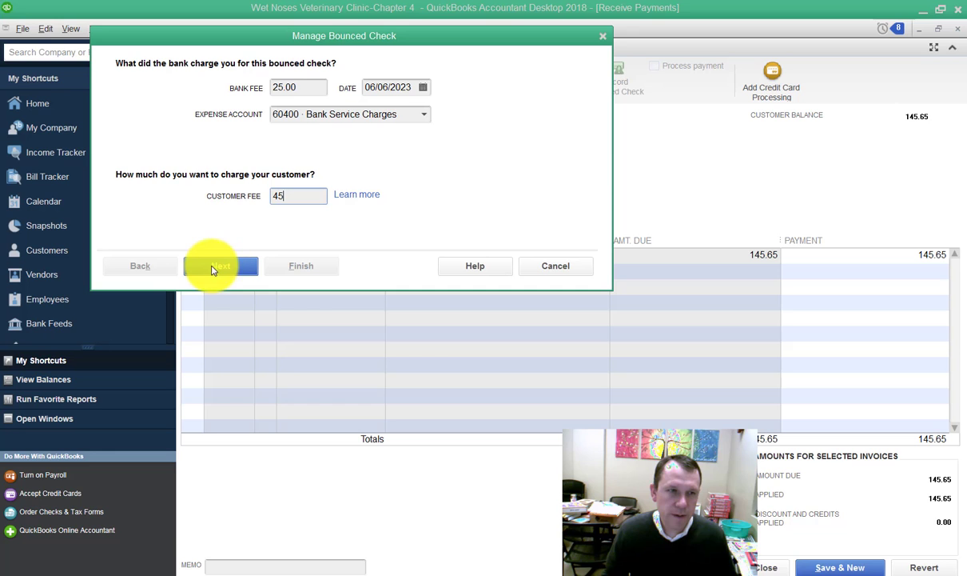
left_click(221, 265)
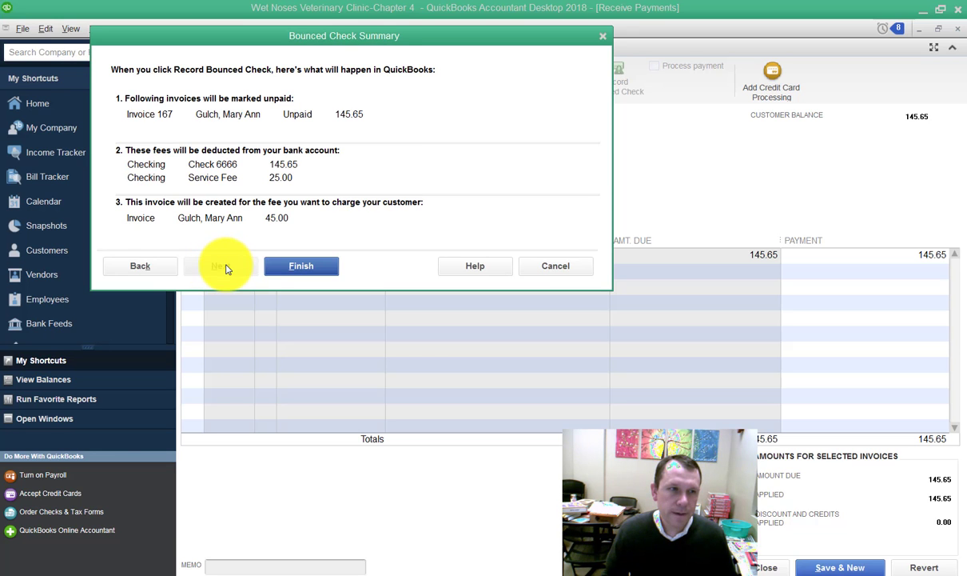
mouse_move(301, 266)
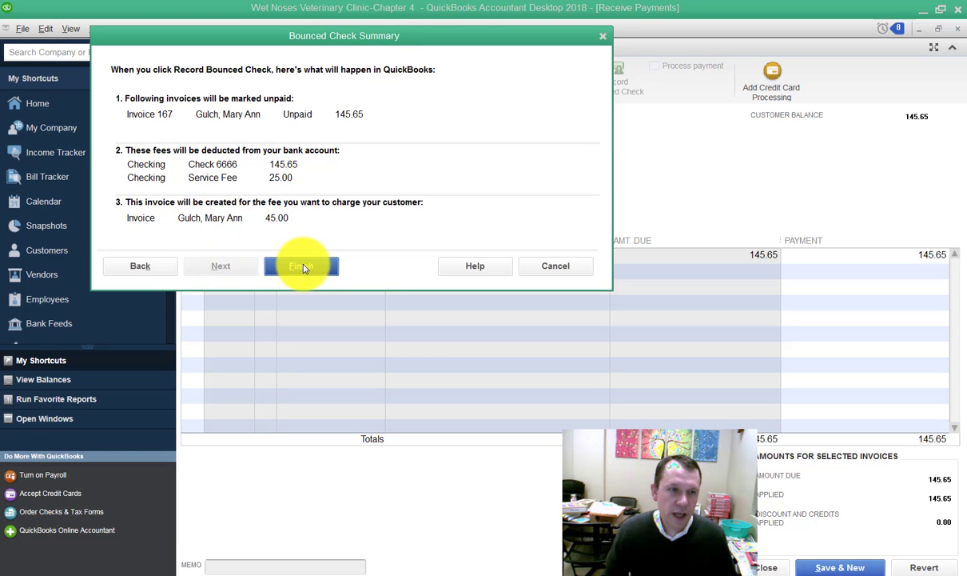
left_click(301, 266)
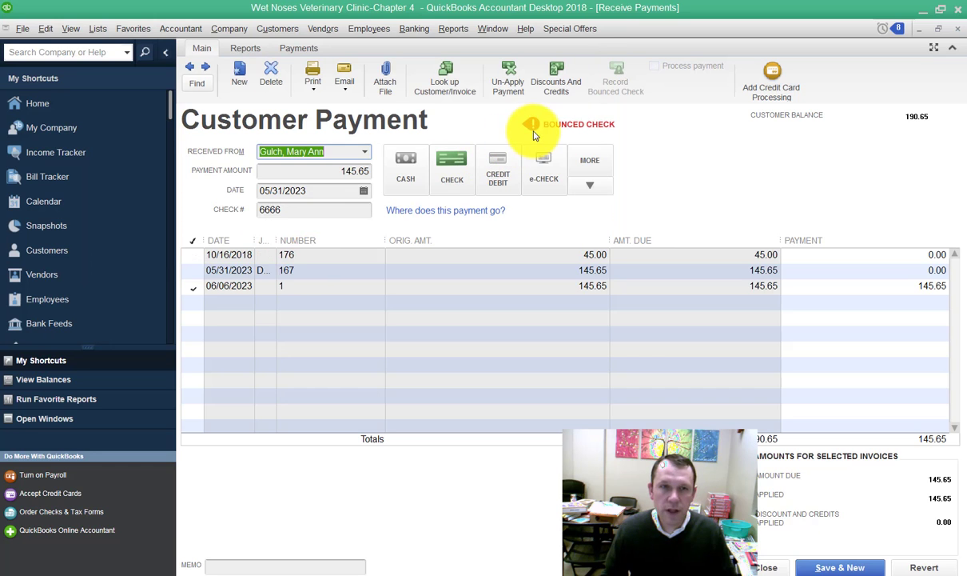
mouse_move(545, 126)
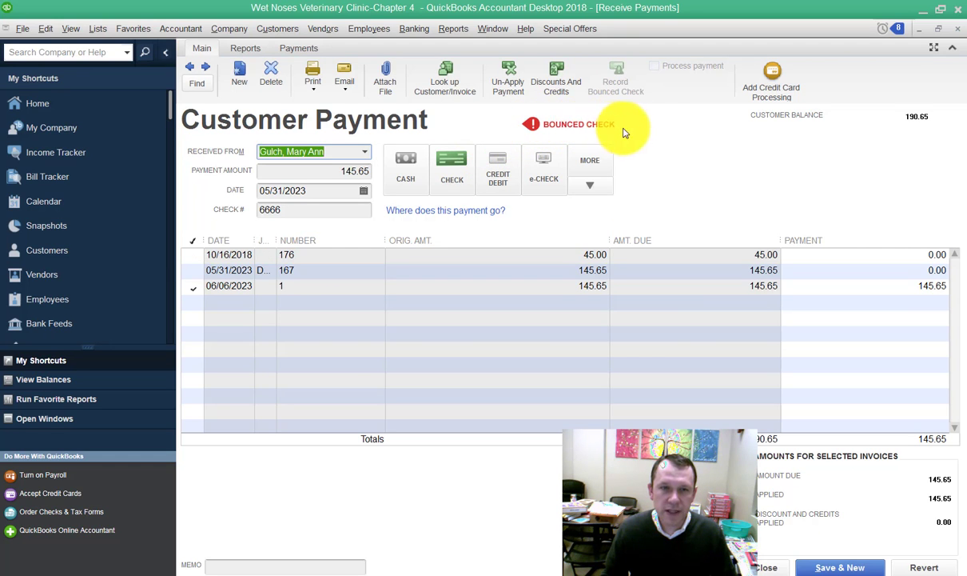
mouse_move(685, 307)
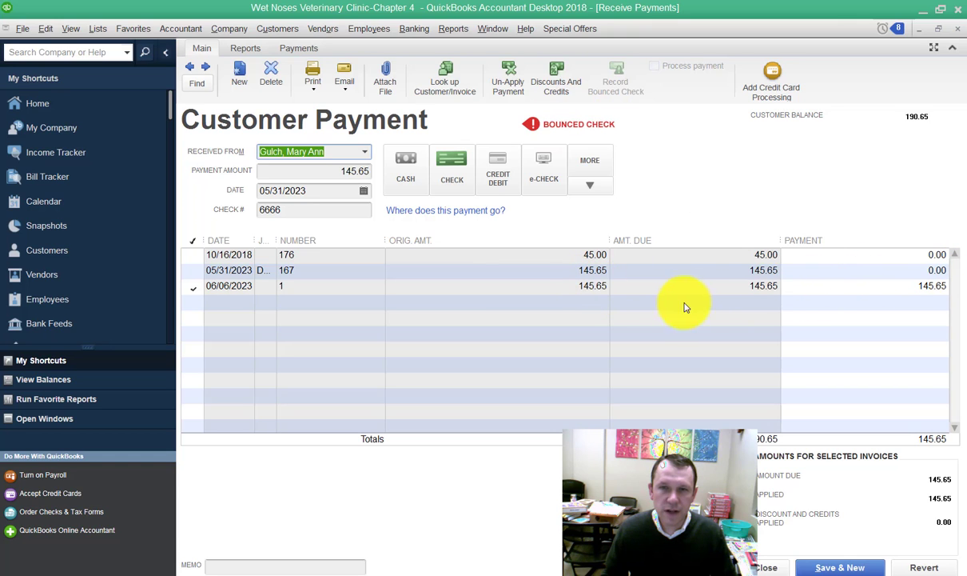
mouse_move(596, 262)
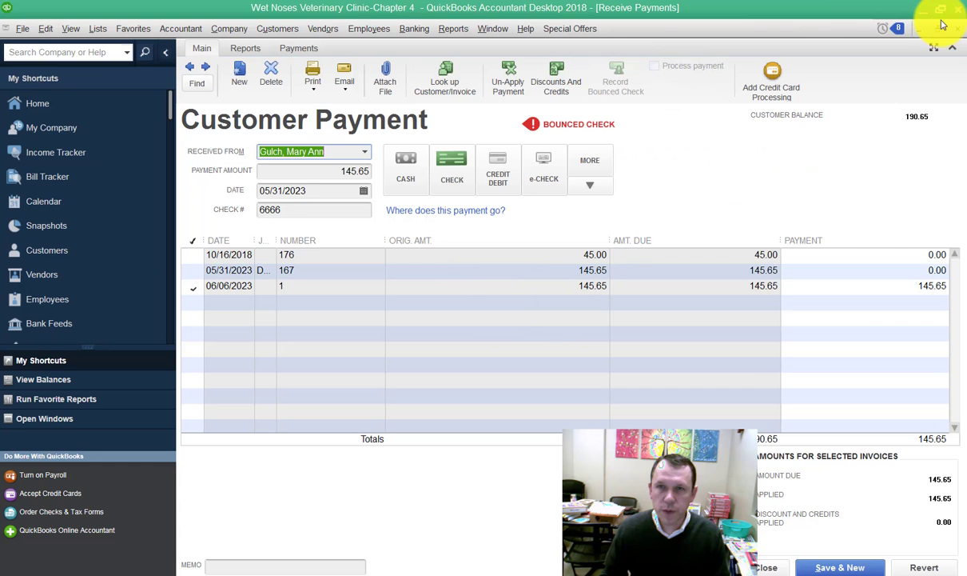
left_click(453, 28)
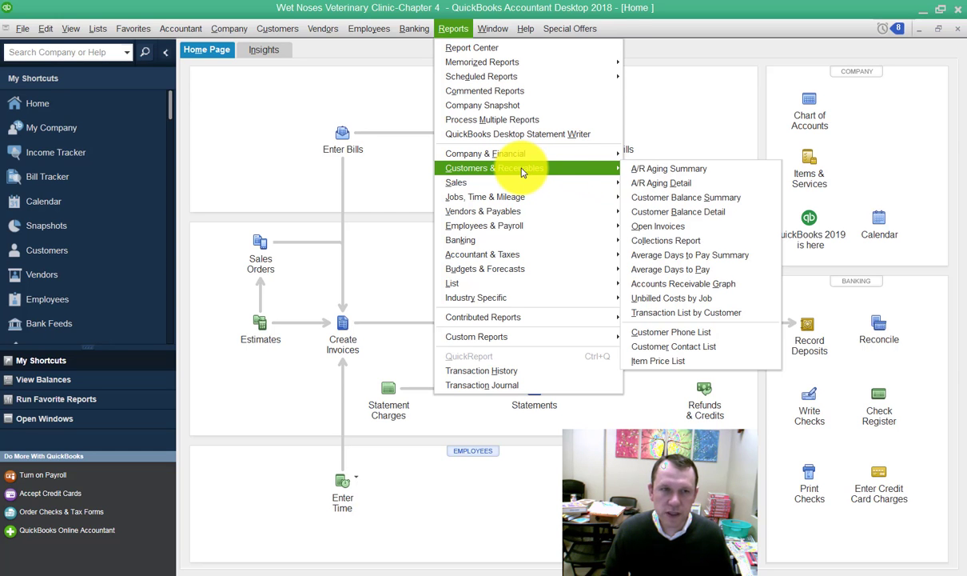
mouse_move(685, 196)
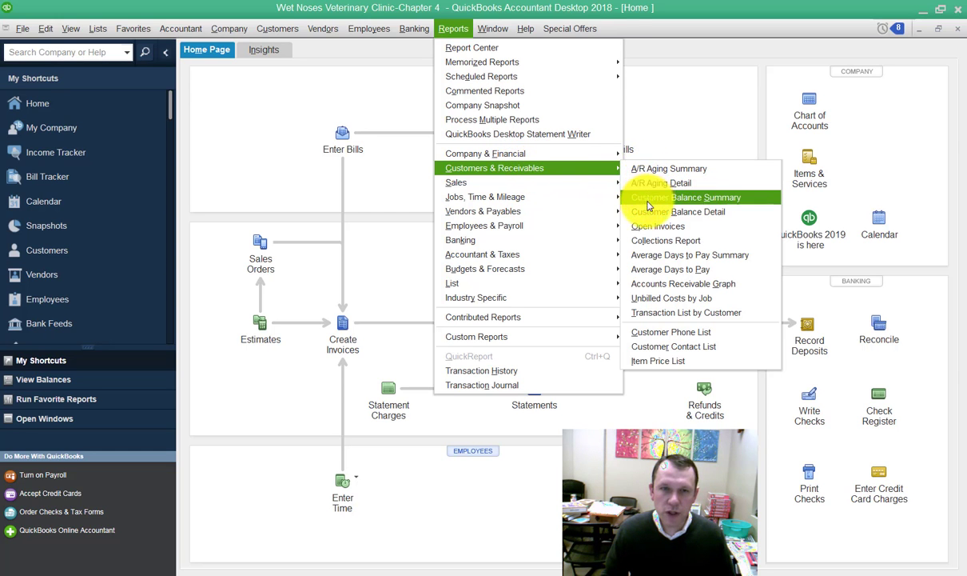
mouse_move(657, 226)
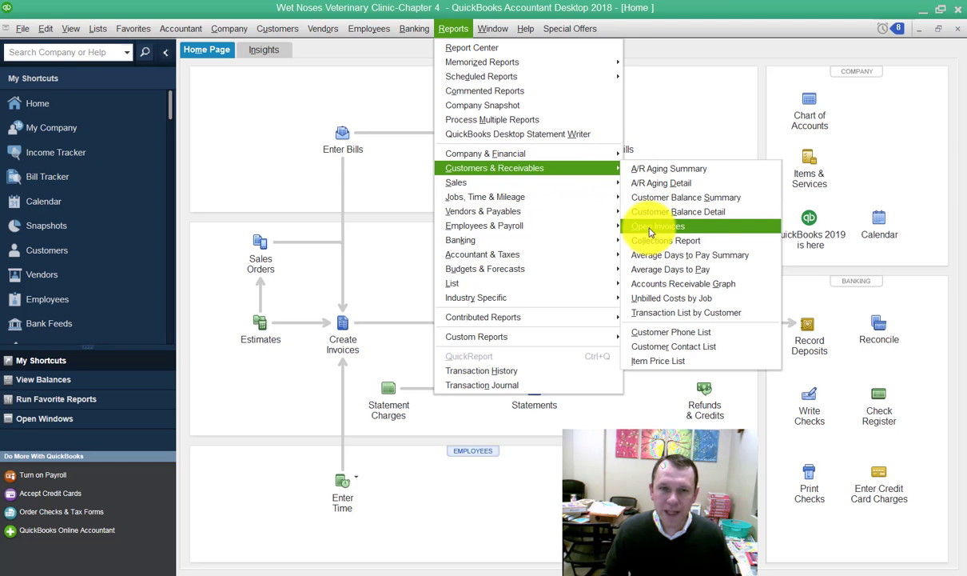
- Display the Open Invoices report as of 06/30/2023
left_click(658, 227)
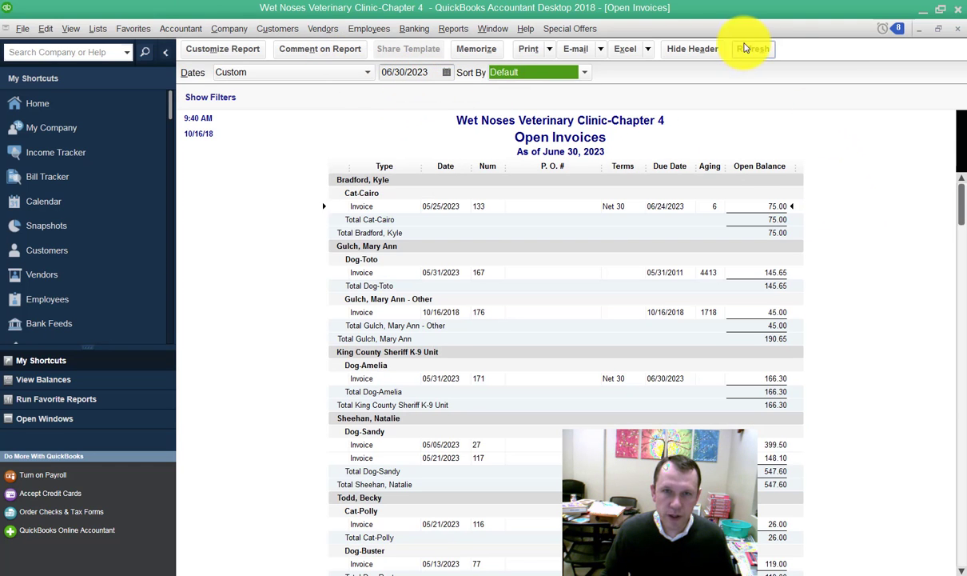
left_click(752, 49)
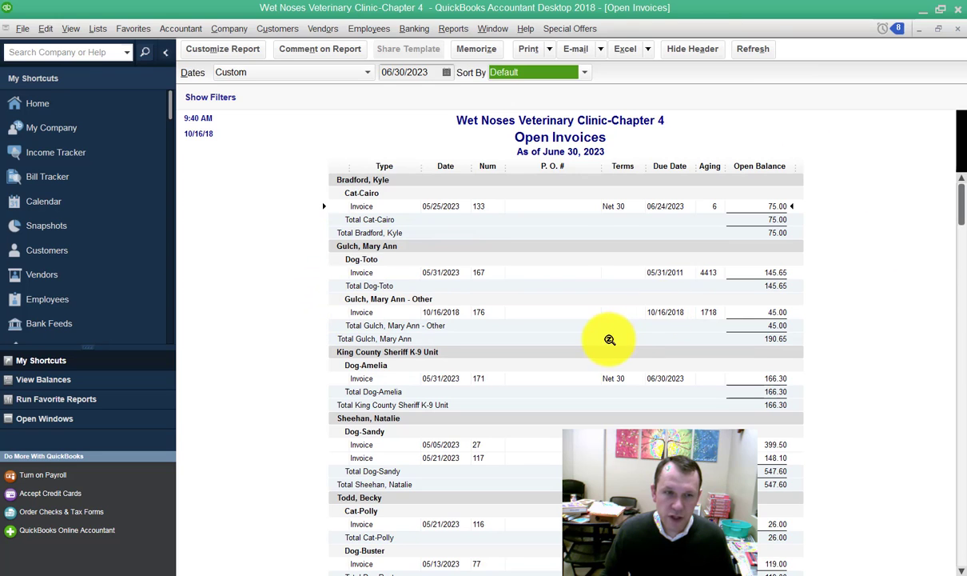
mouse_move(520, 302)
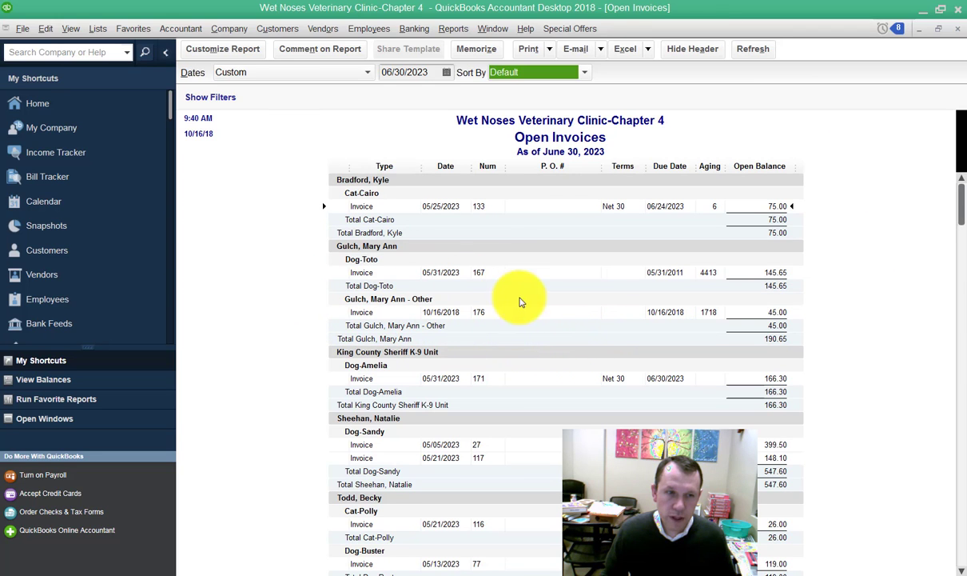
mouse_move(817, 296)
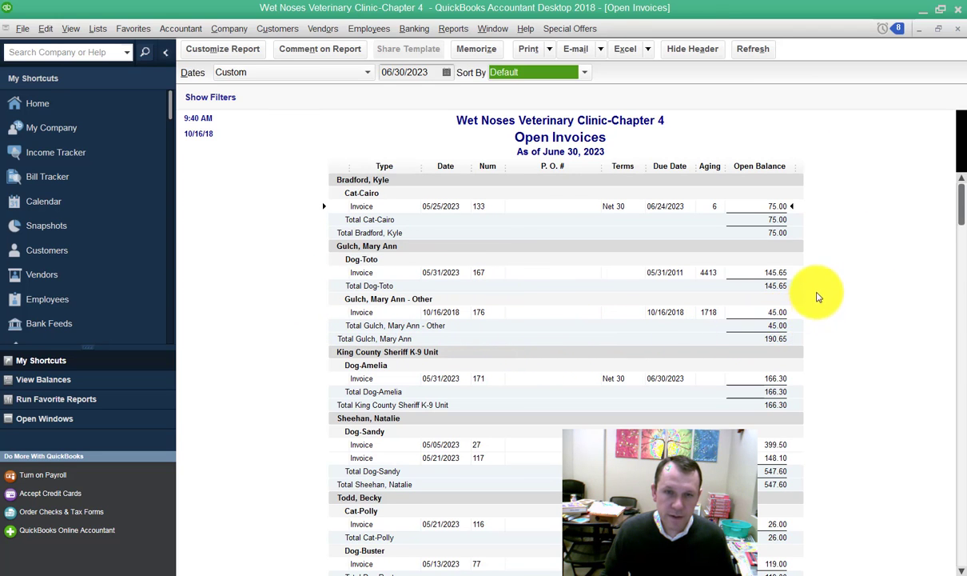
mouse_move(795, 280)
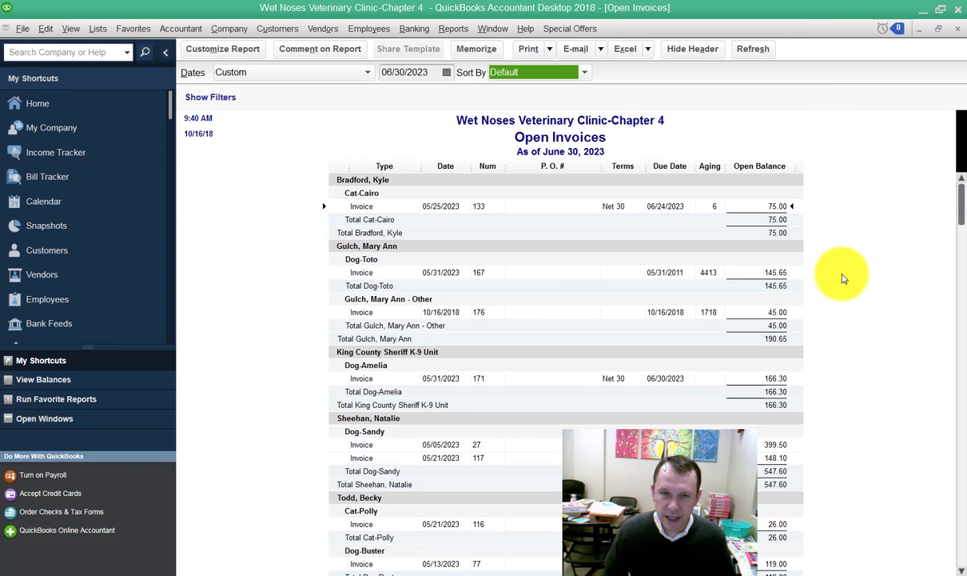
mouse_move(787, 318)
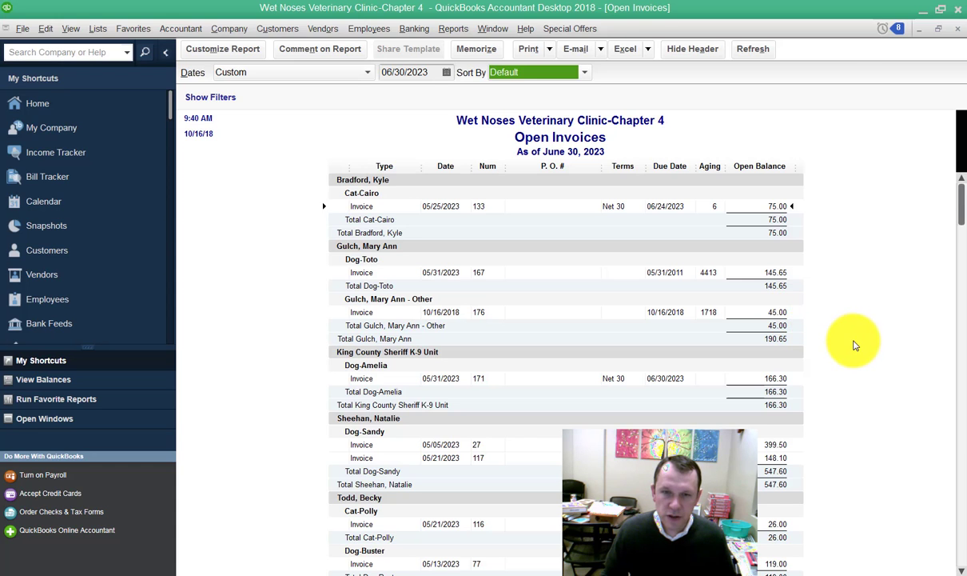
mouse_move(772, 354)
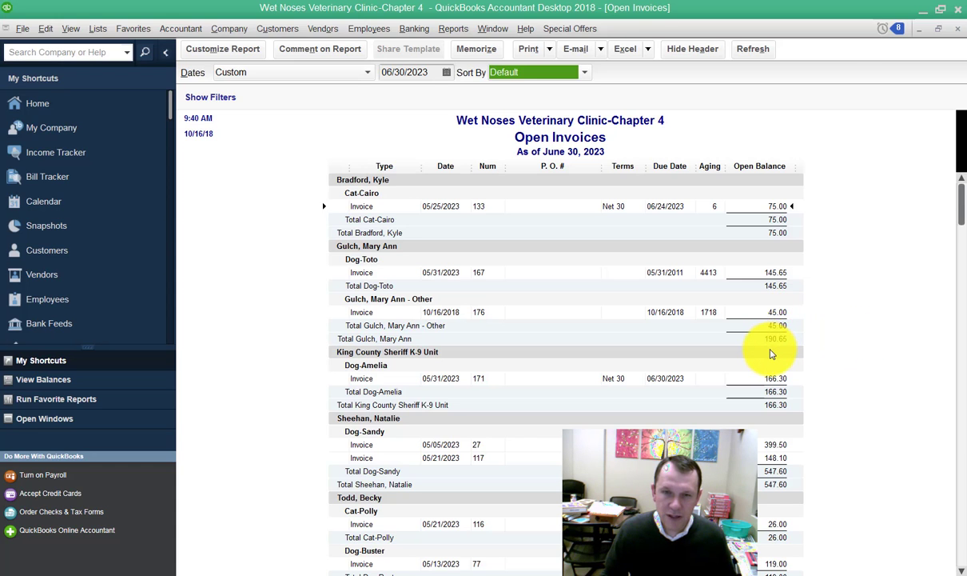
mouse_move(900, 352)
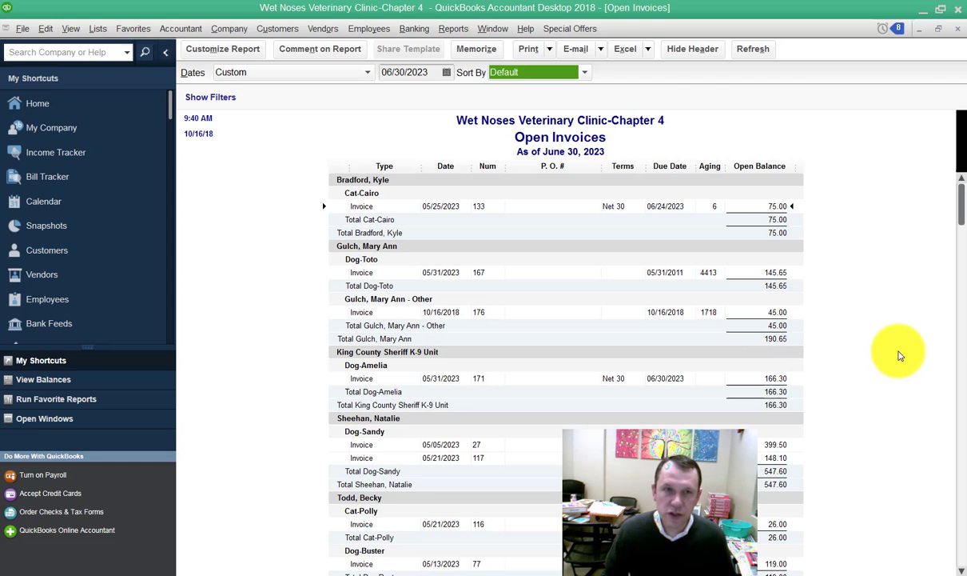
left_click(626, 48)
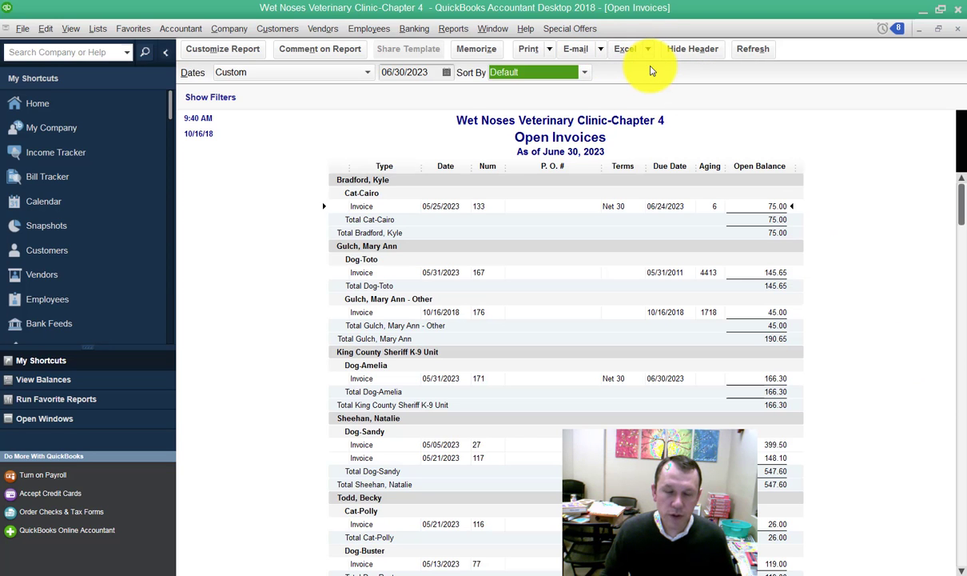
- Export the Open Invoices report to a new Excel workbook
left_click(625, 49)
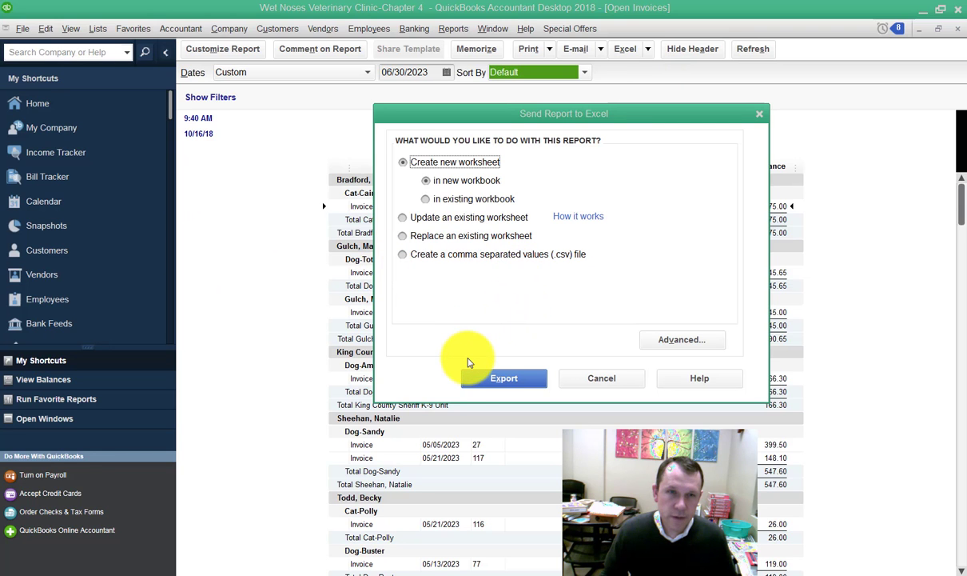
left_click(504, 378)
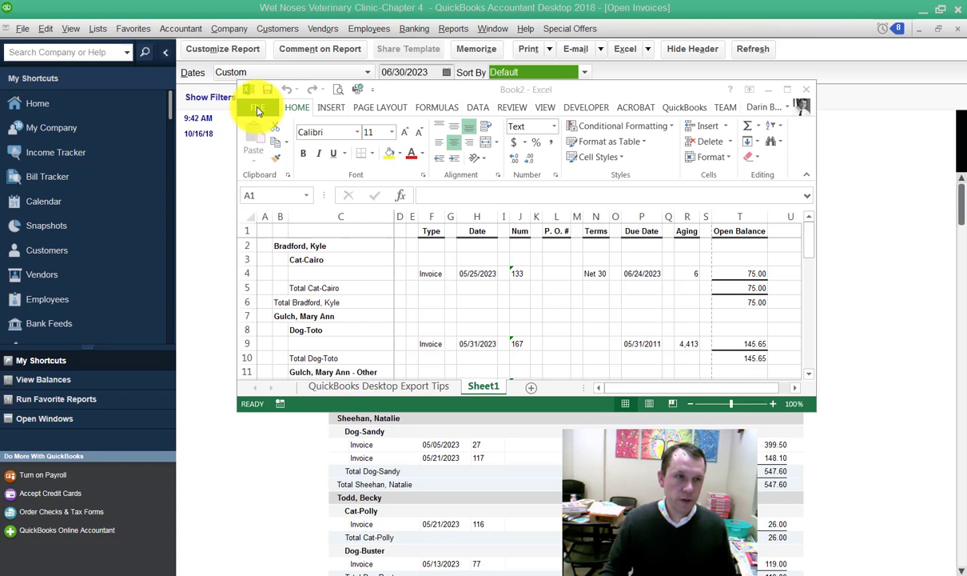
- Save the exported workbook as 'CH4_A3 June Open Invoices'
left_click(264, 230)
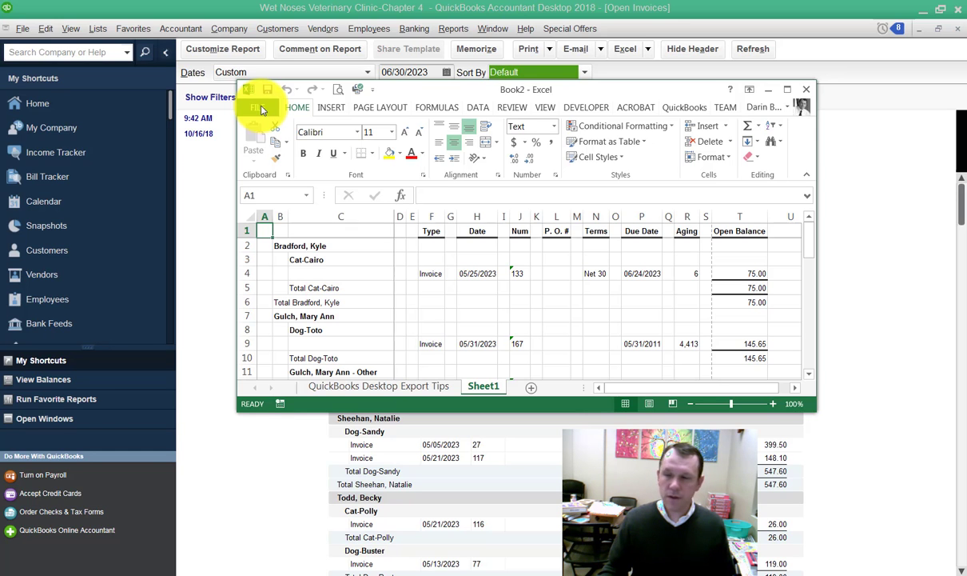
left_click(255, 107)
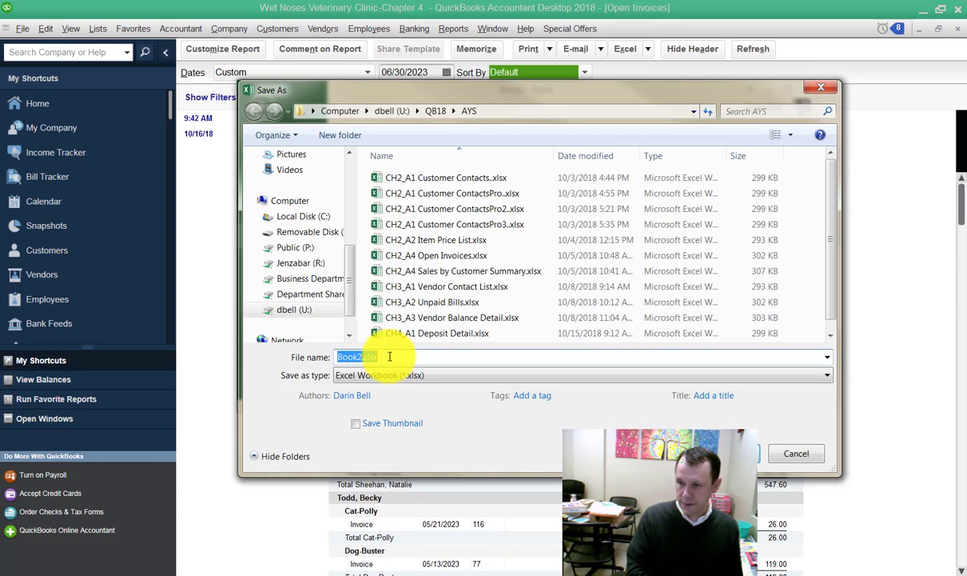
type("CH4_A3 June Open Invoices")
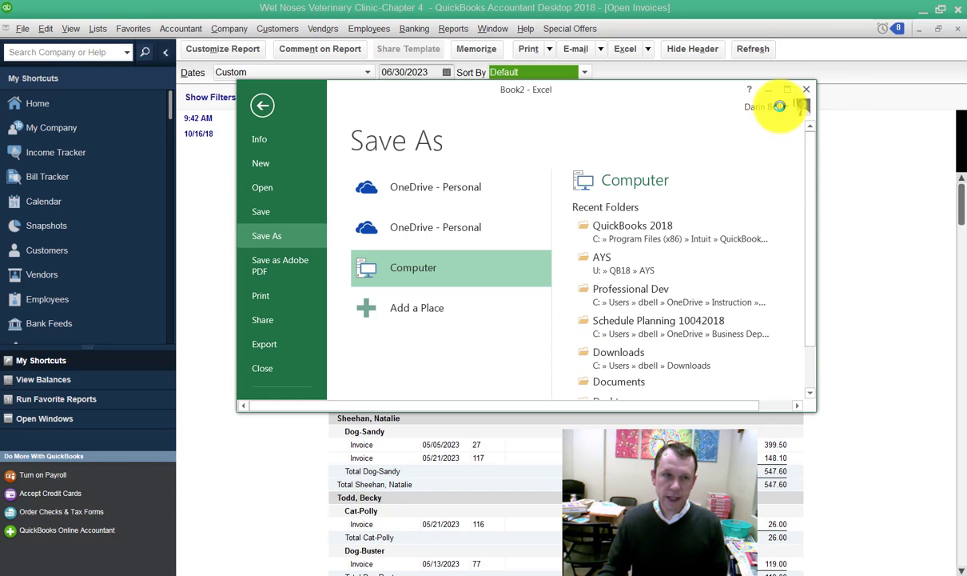
mouse_move(845, 322)
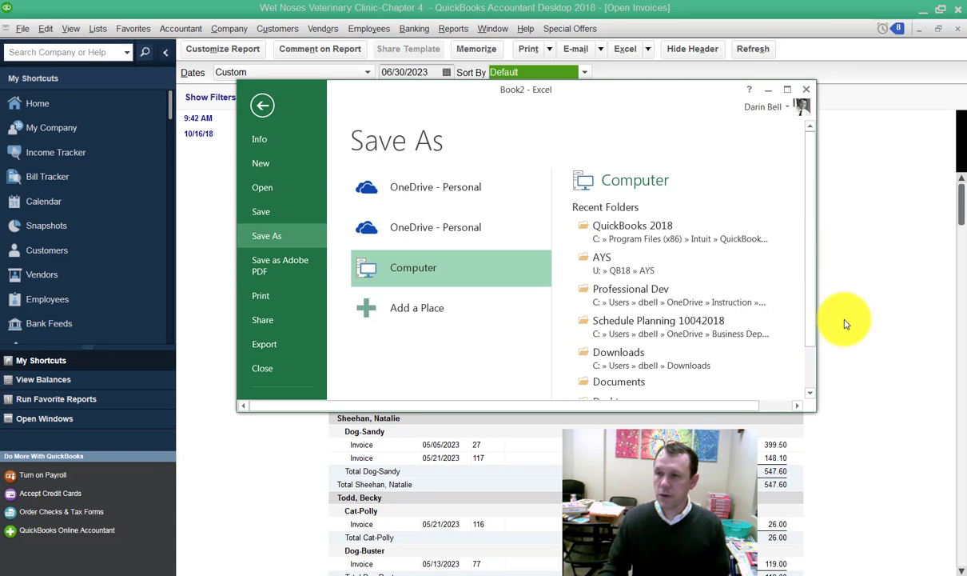